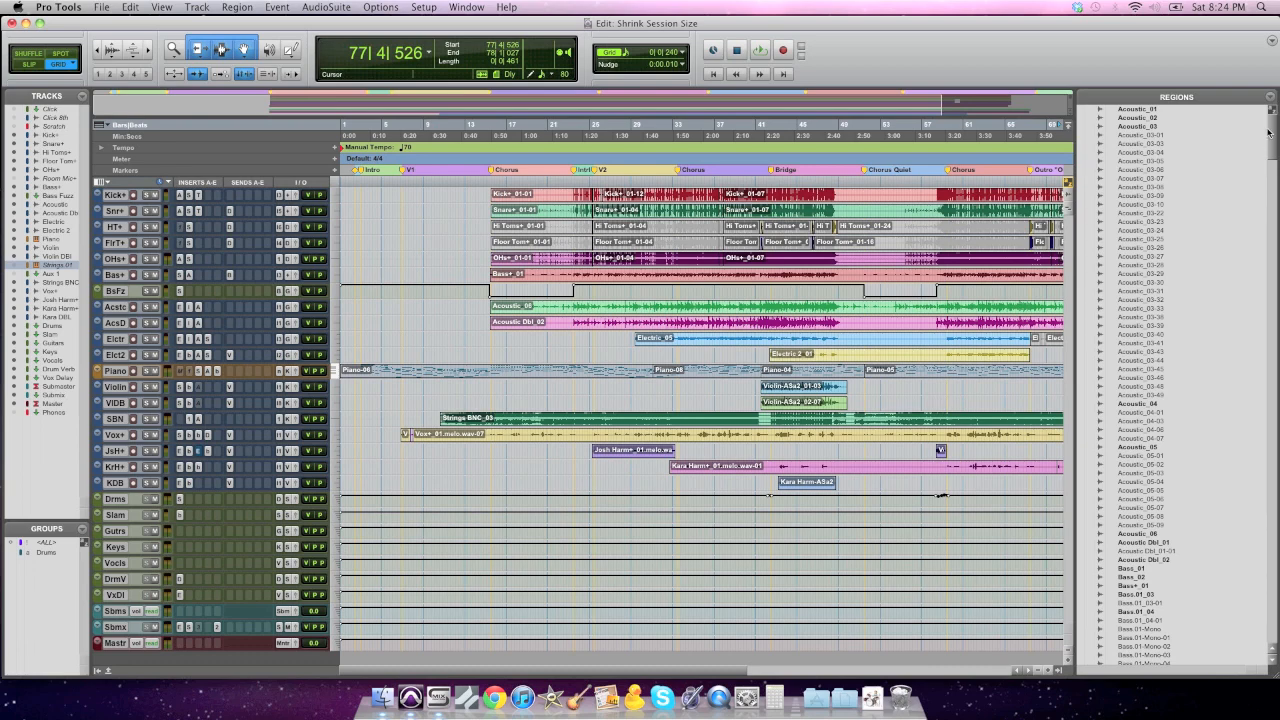
Step: Scroll through the Regions list to survey the session's regions
scroll("down", 3)
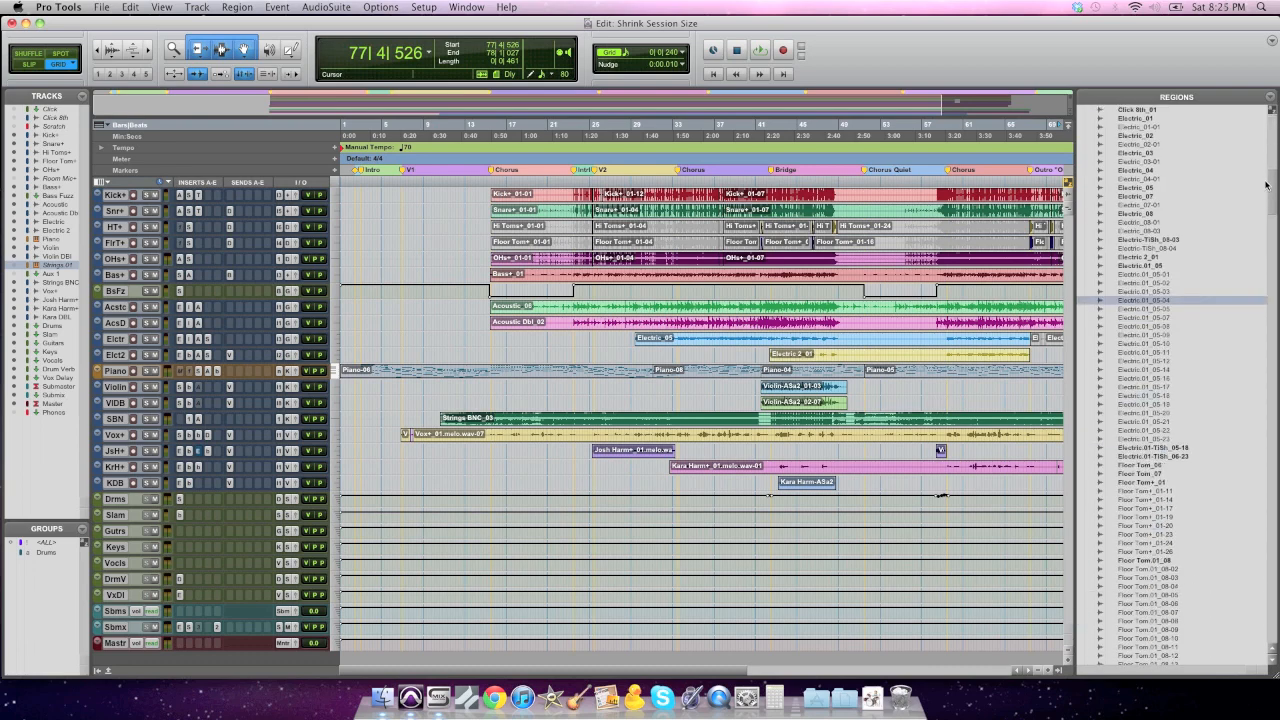
scroll("down", 3)
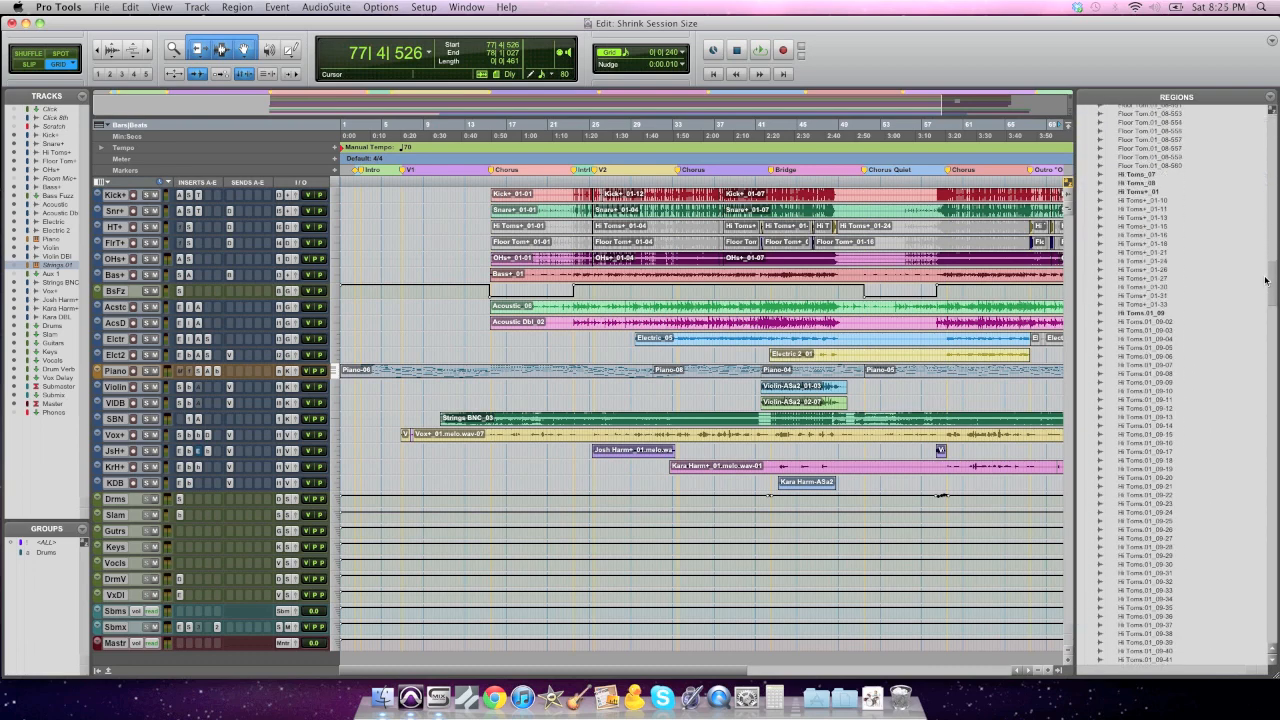
scroll("down", 3)
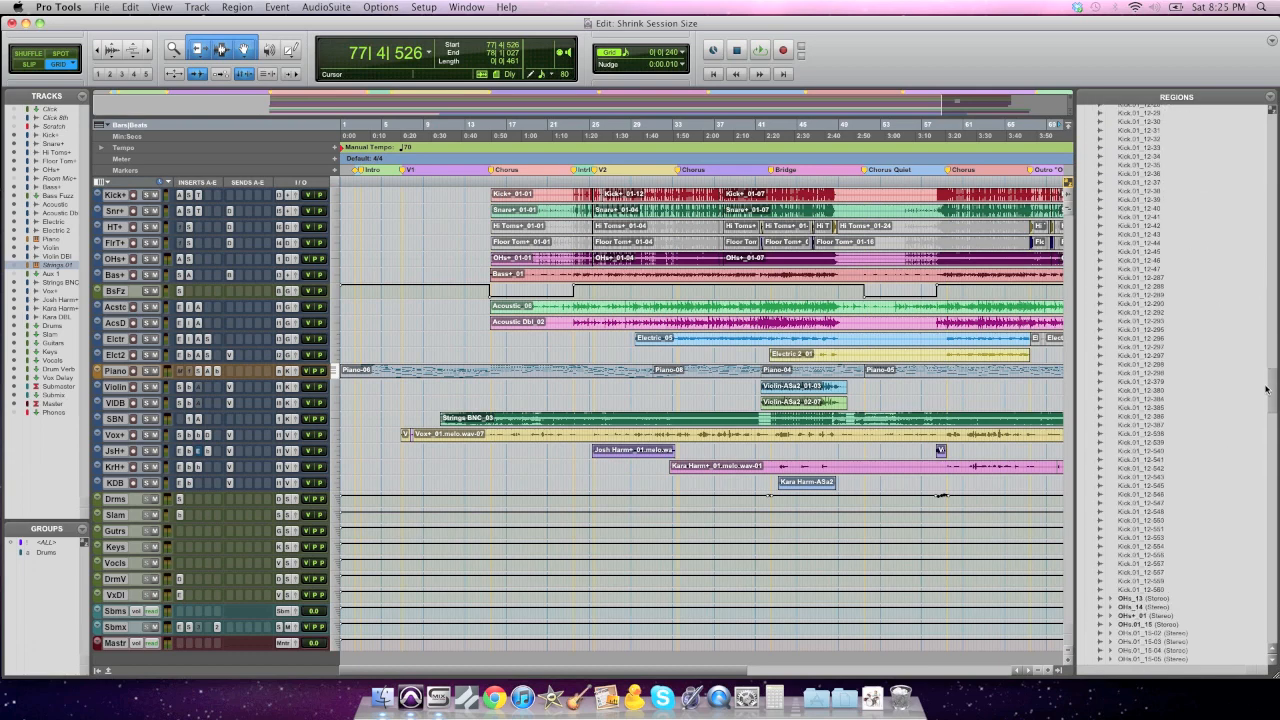
scroll("down", 3)
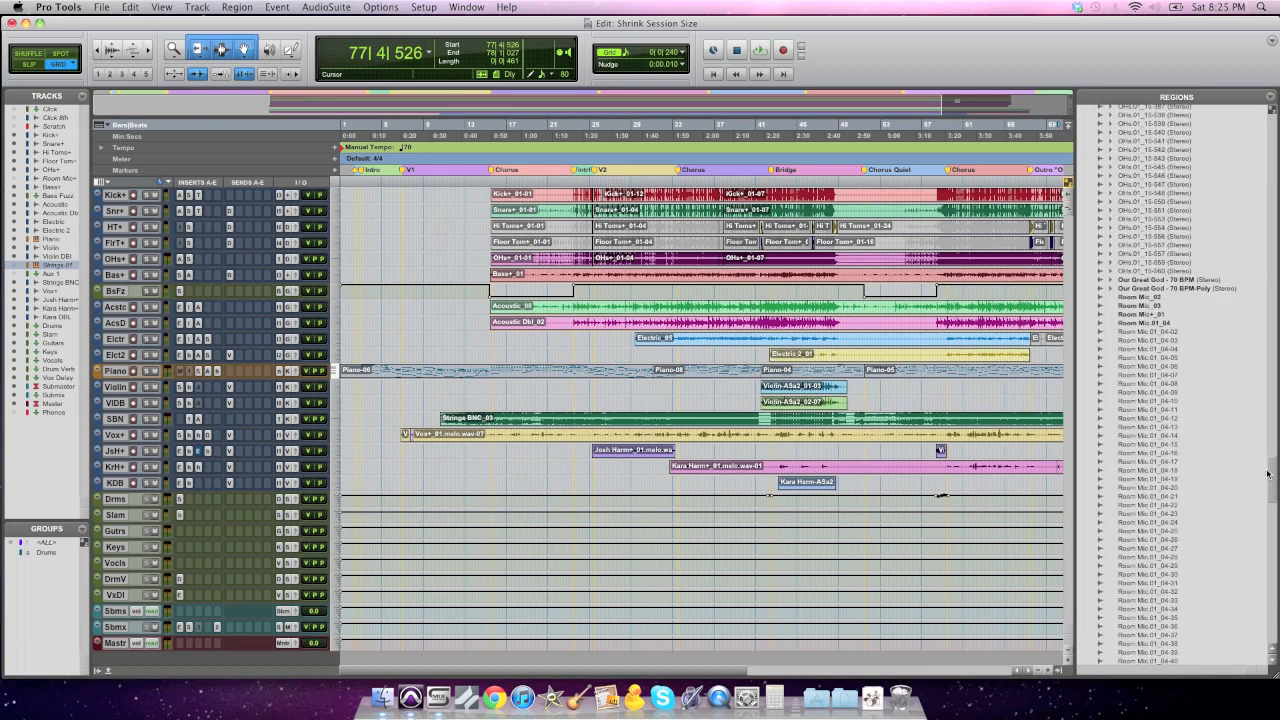
scroll("down", 3)
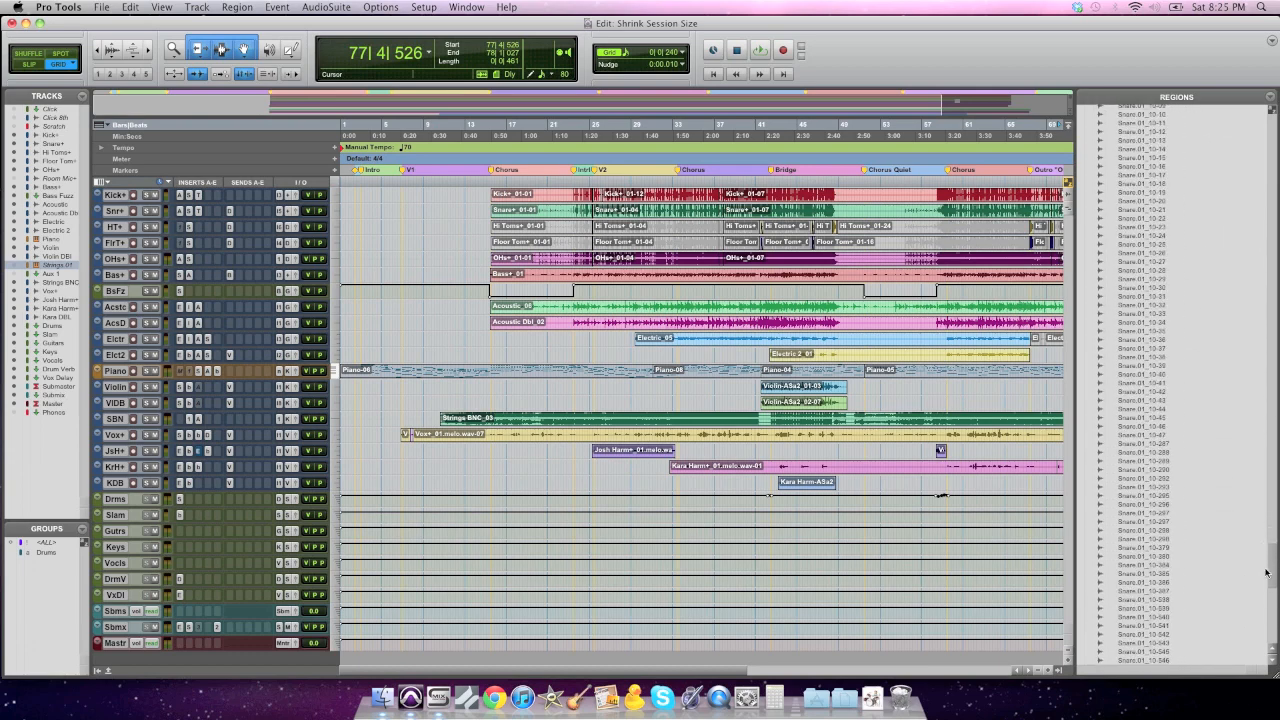
scroll("down", 3)
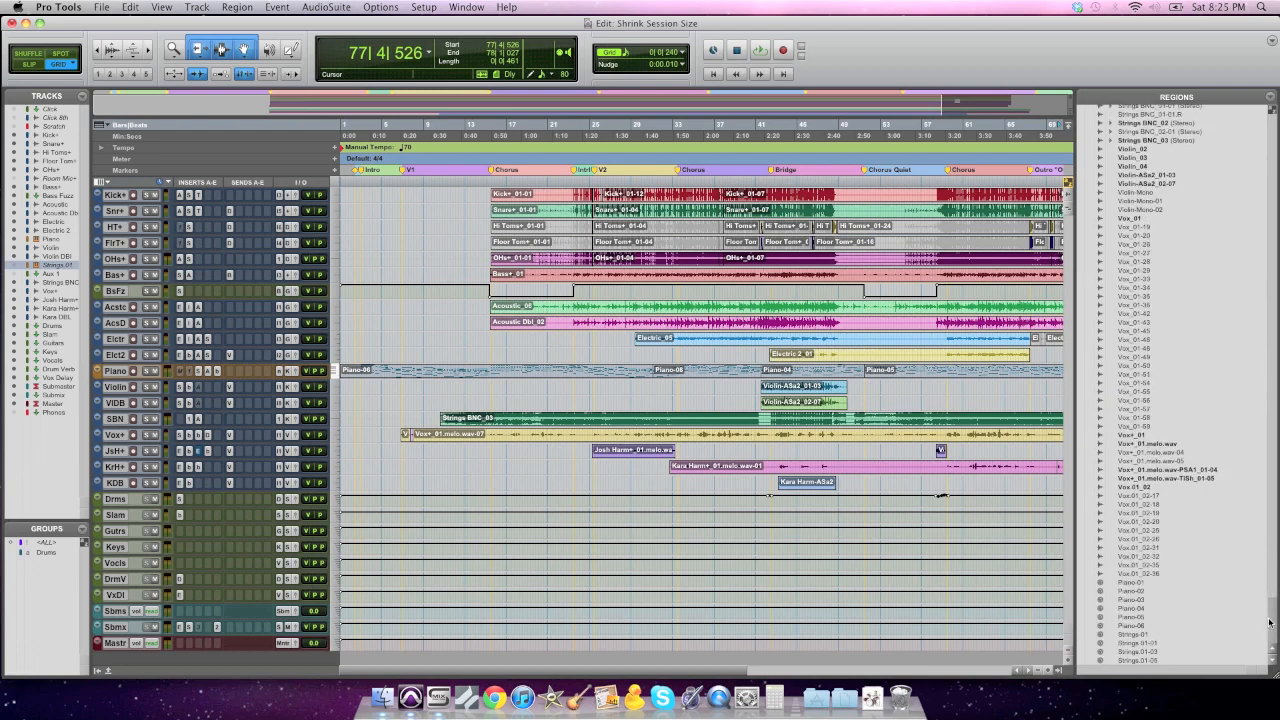
scroll("up", 3)
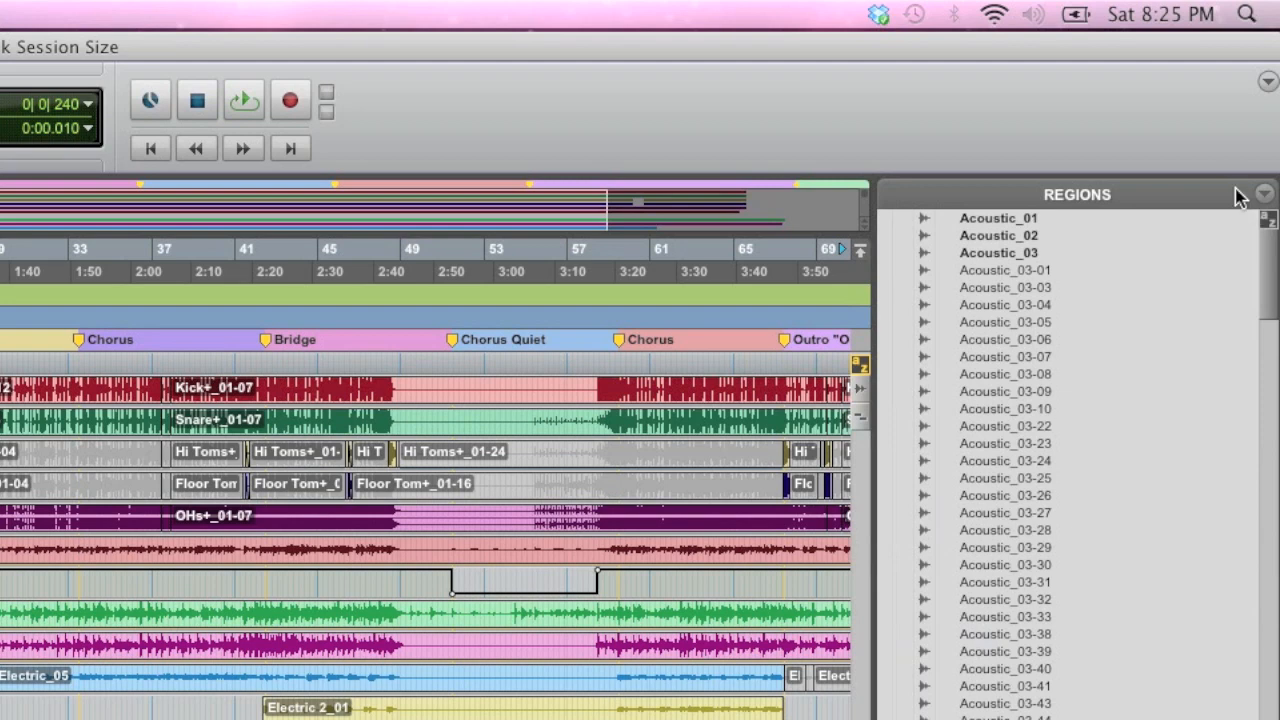
Step: Select all unused regions from the Regions list menu and scroll to review them
left_click(1263, 194)
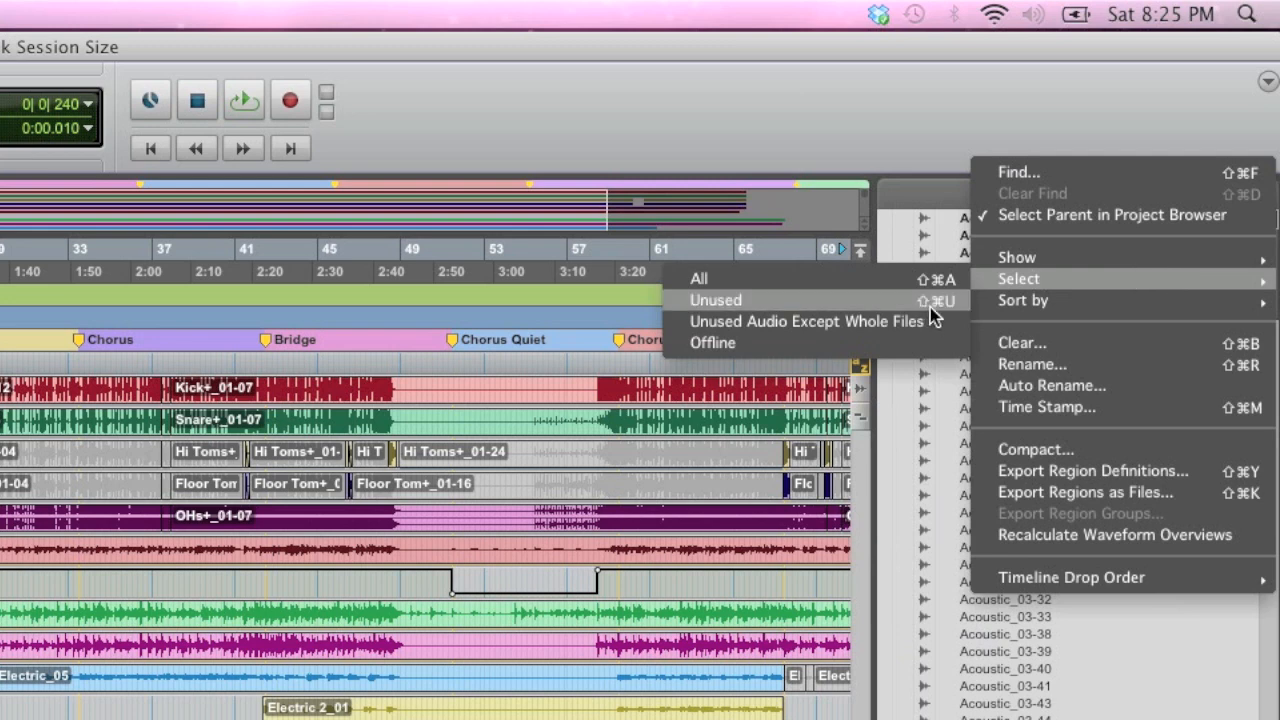
mouse_move(940, 315)
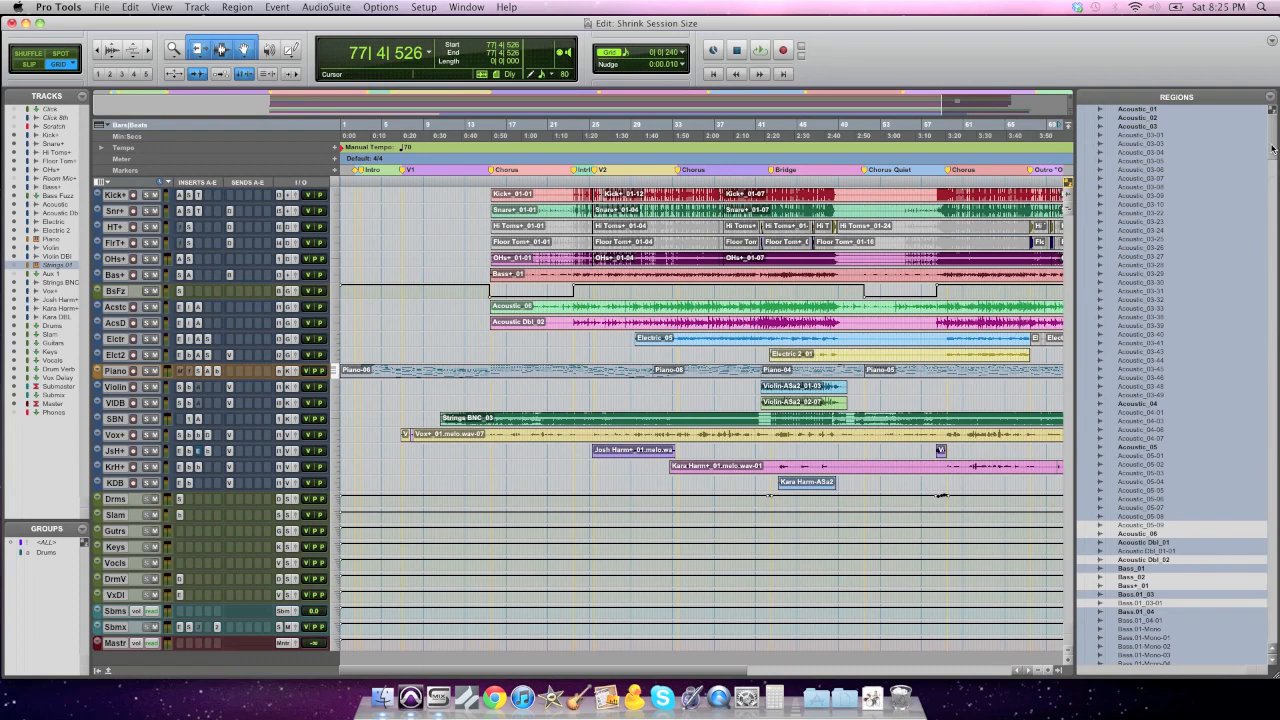
scroll("down", 3)
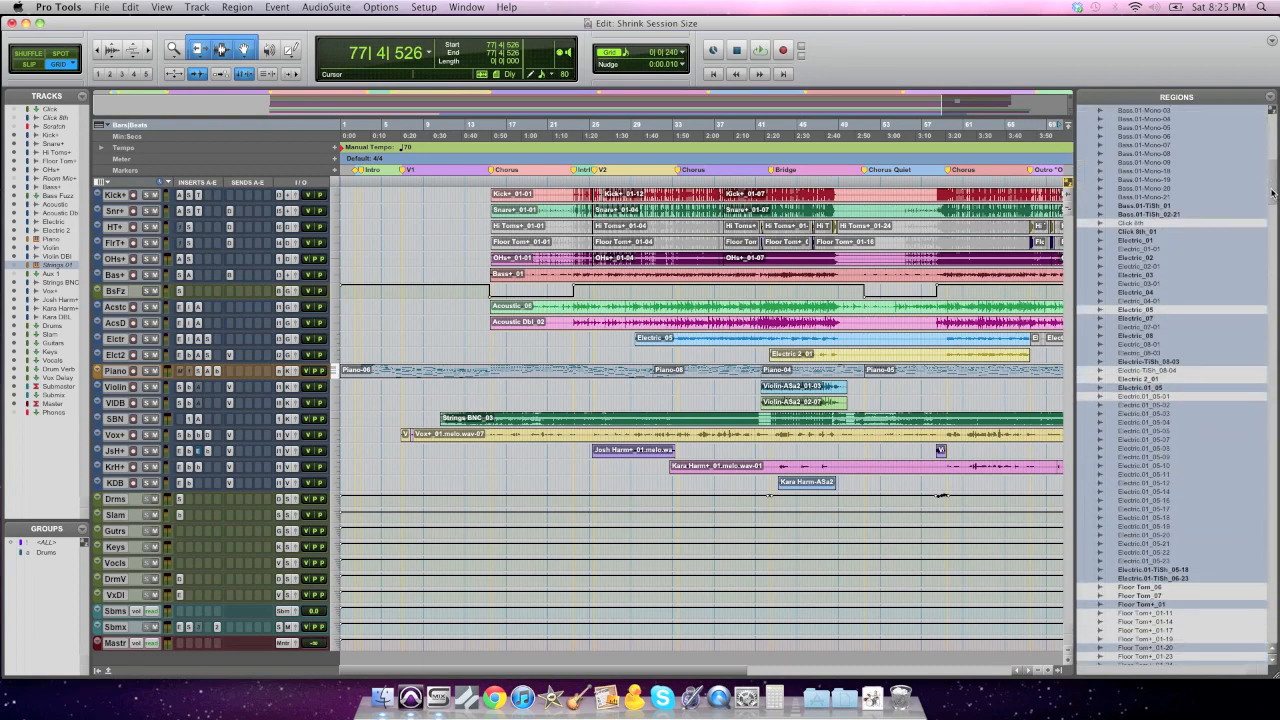
scroll("down", 3)
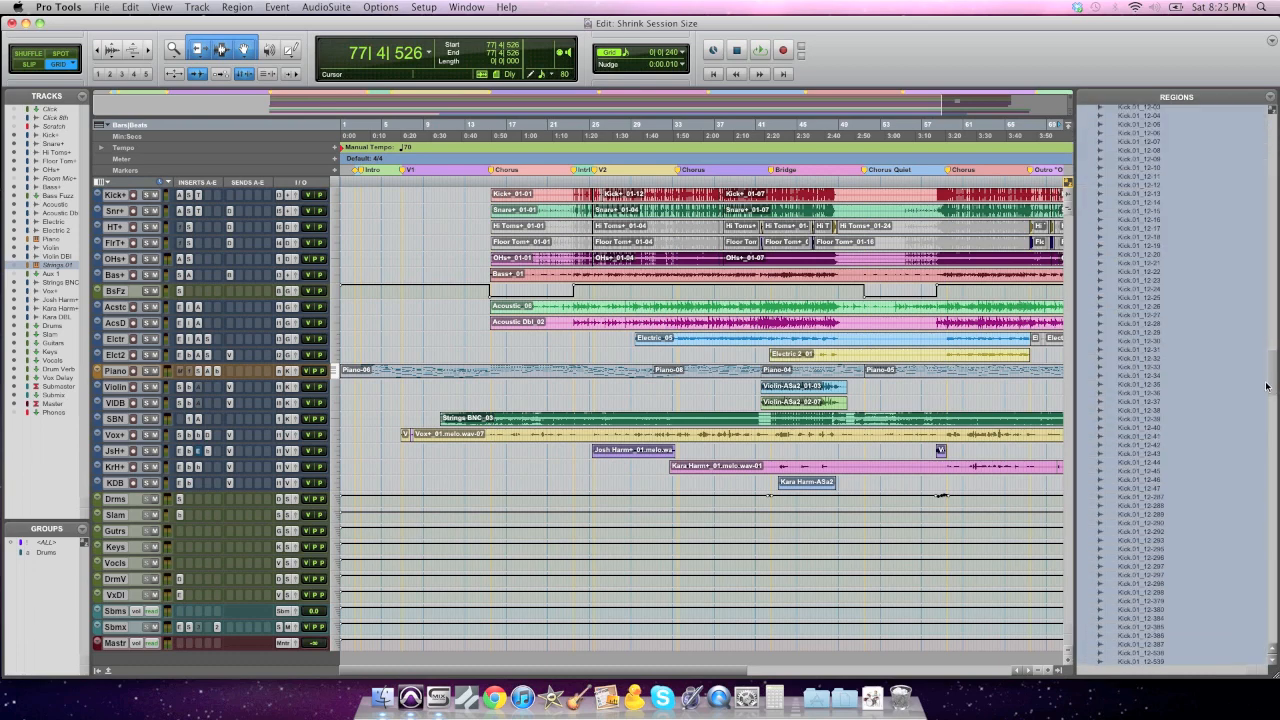
scroll("down", 3)
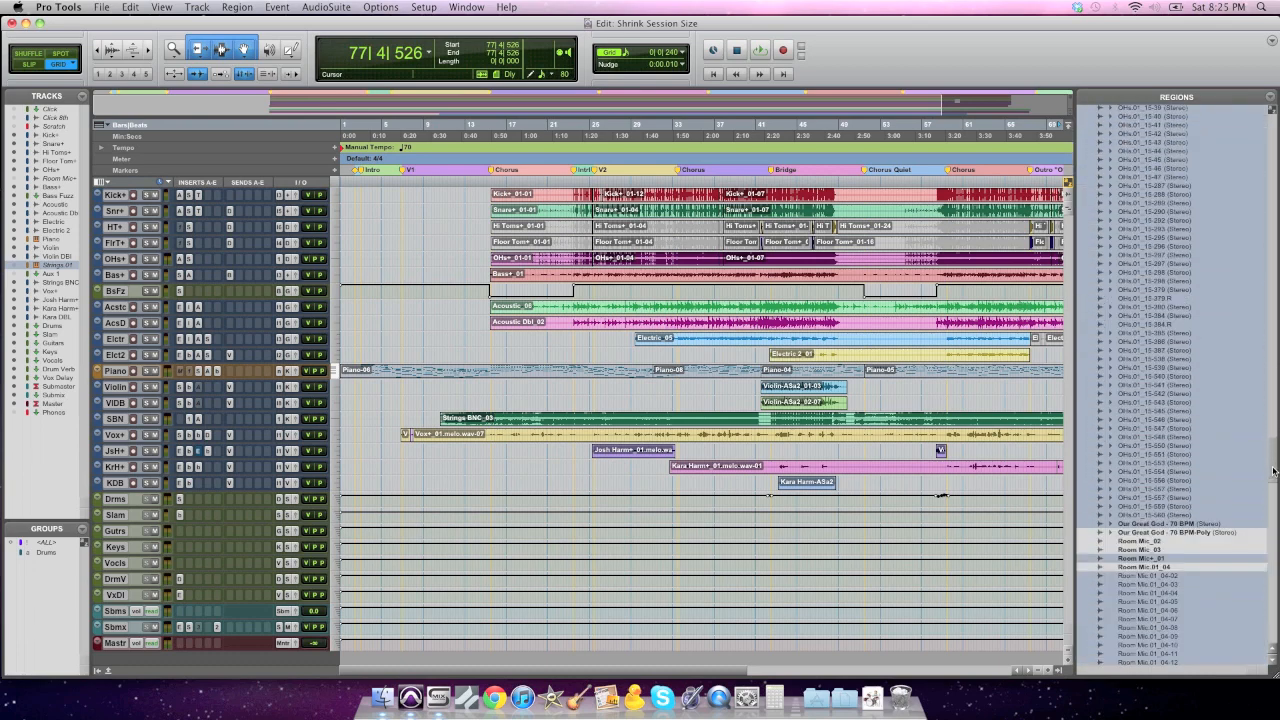
scroll("down", 3)
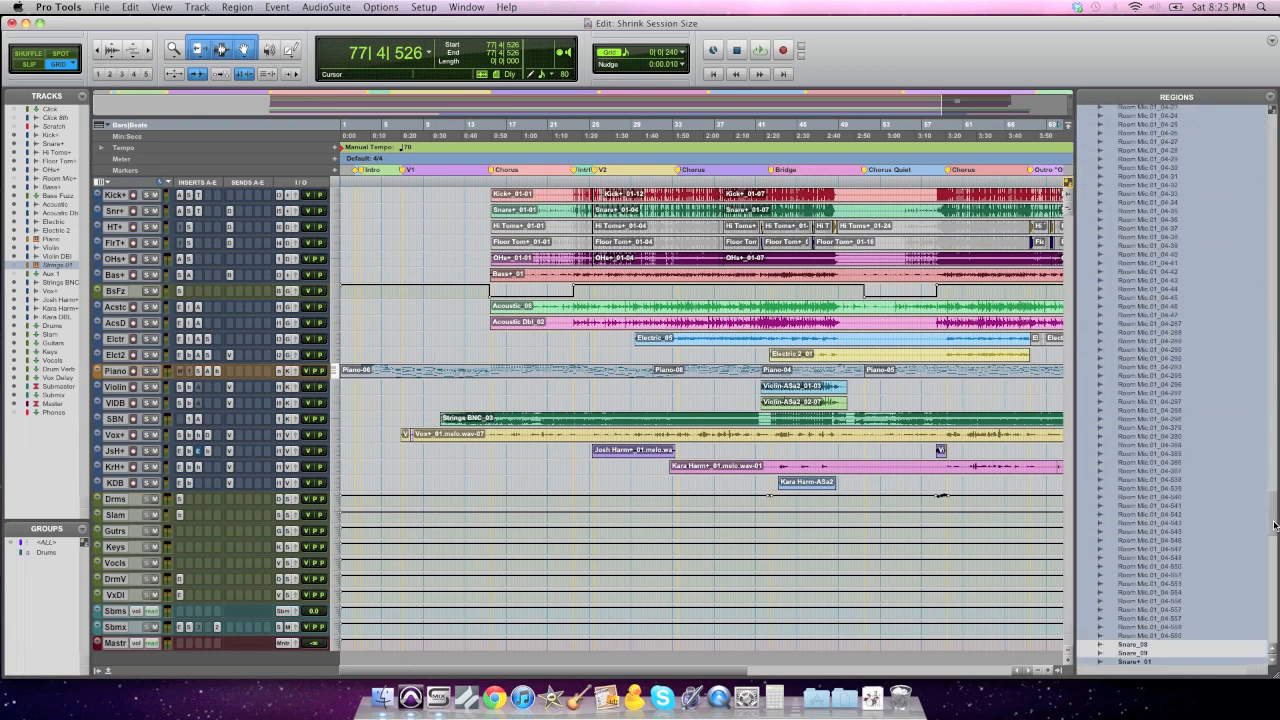
scroll("down", 3)
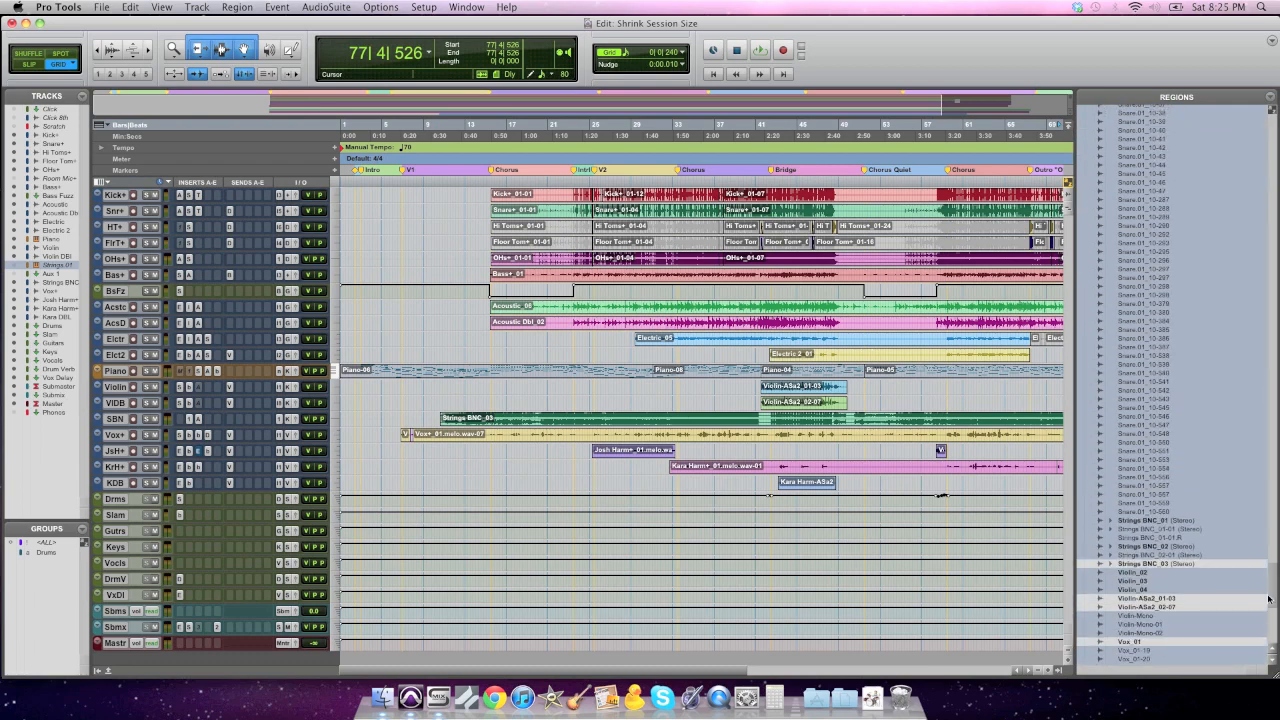
scroll("down", 3)
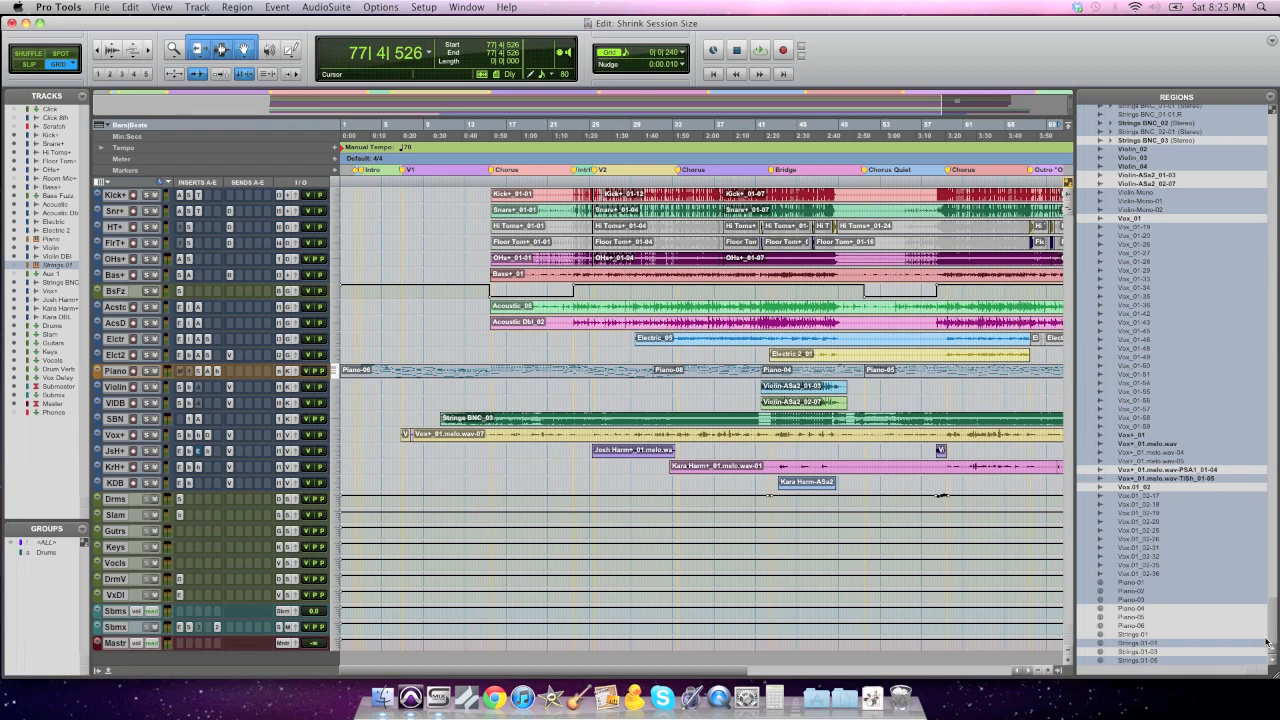
scroll("up", 3)
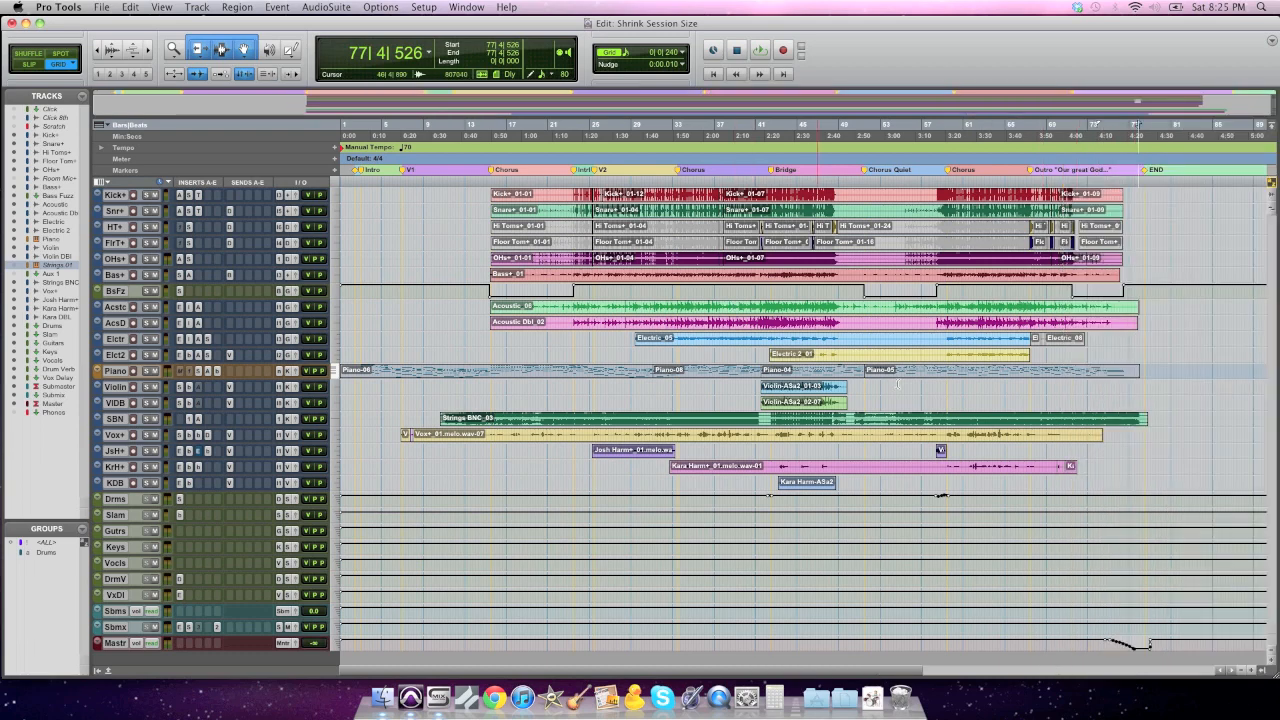
Step: Enlarge track height, switch drums to the Kick playlist, then back to Kick+
left_click(650, 205)
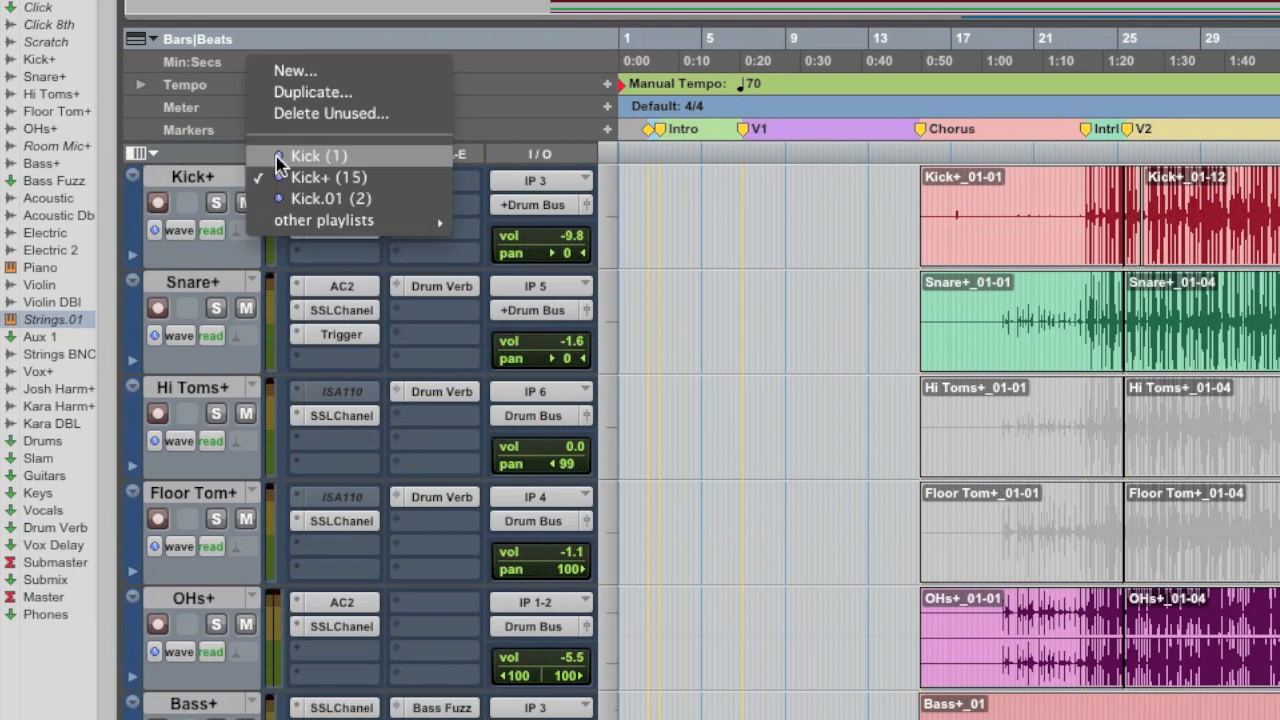
left_click(318, 156)
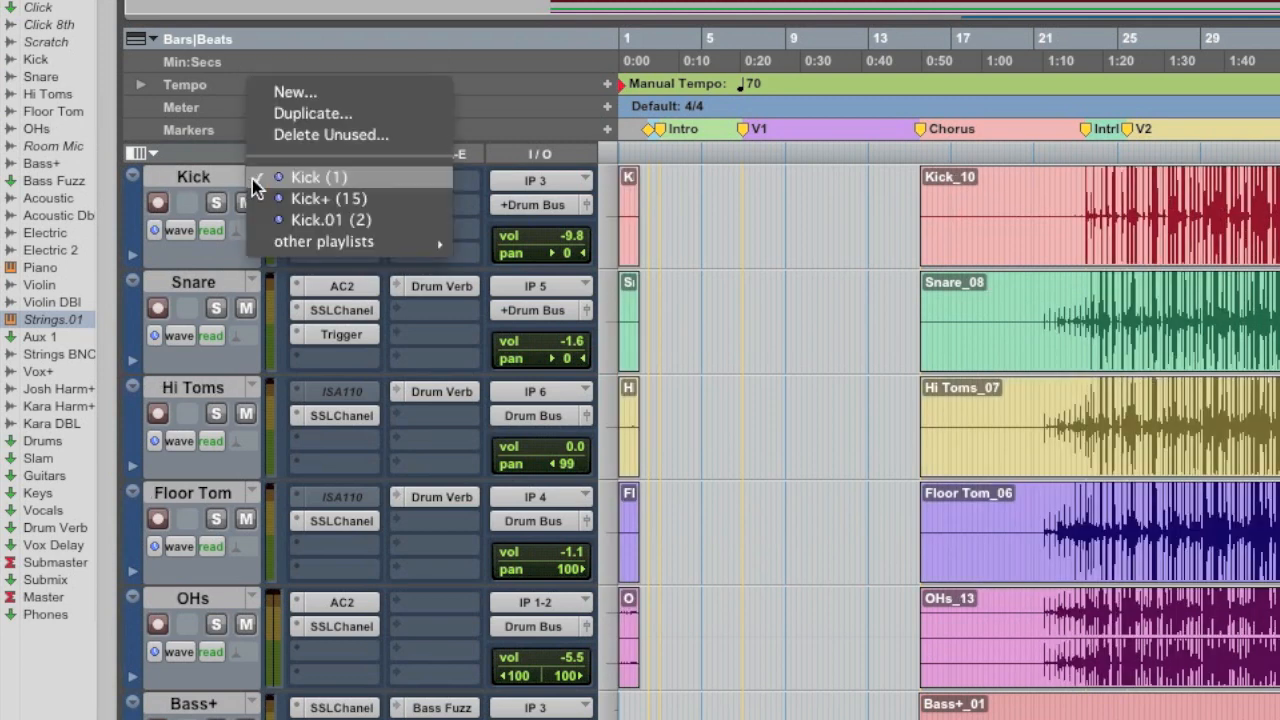
left_click(329, 219)
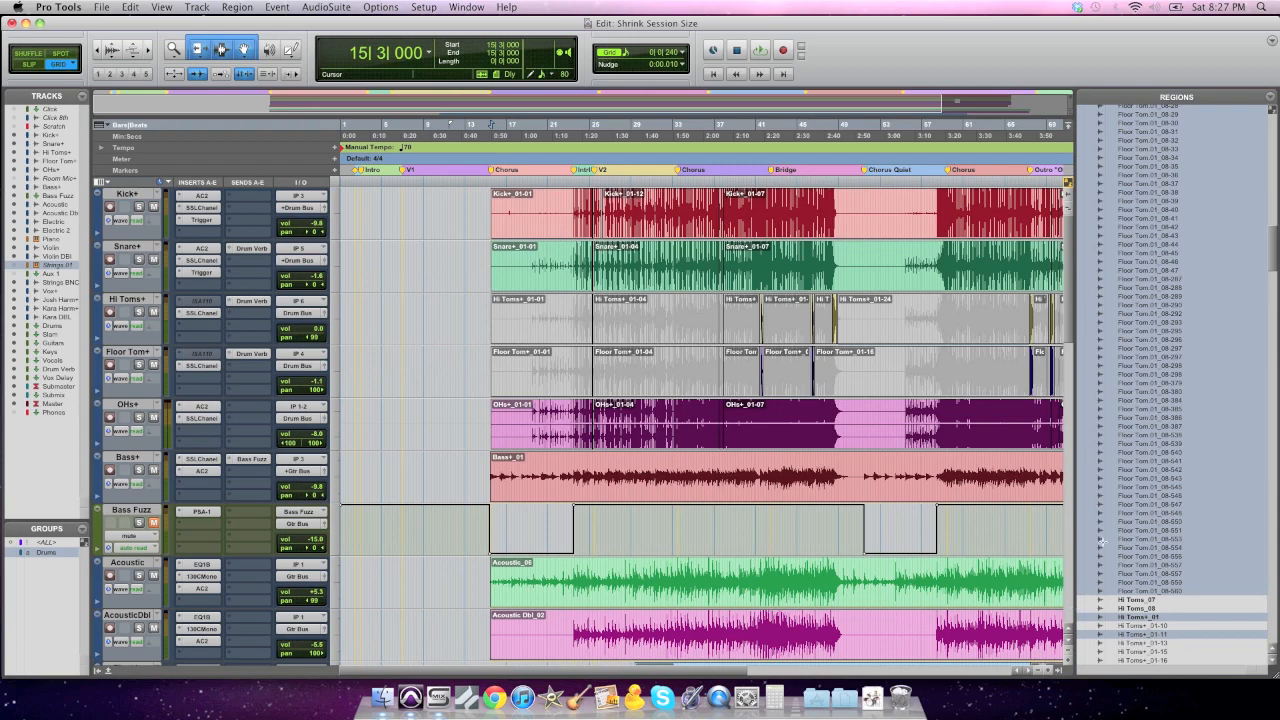
Step: Choose Clear from the Regions list menu for the selected unused regions
scroll("down", 3)
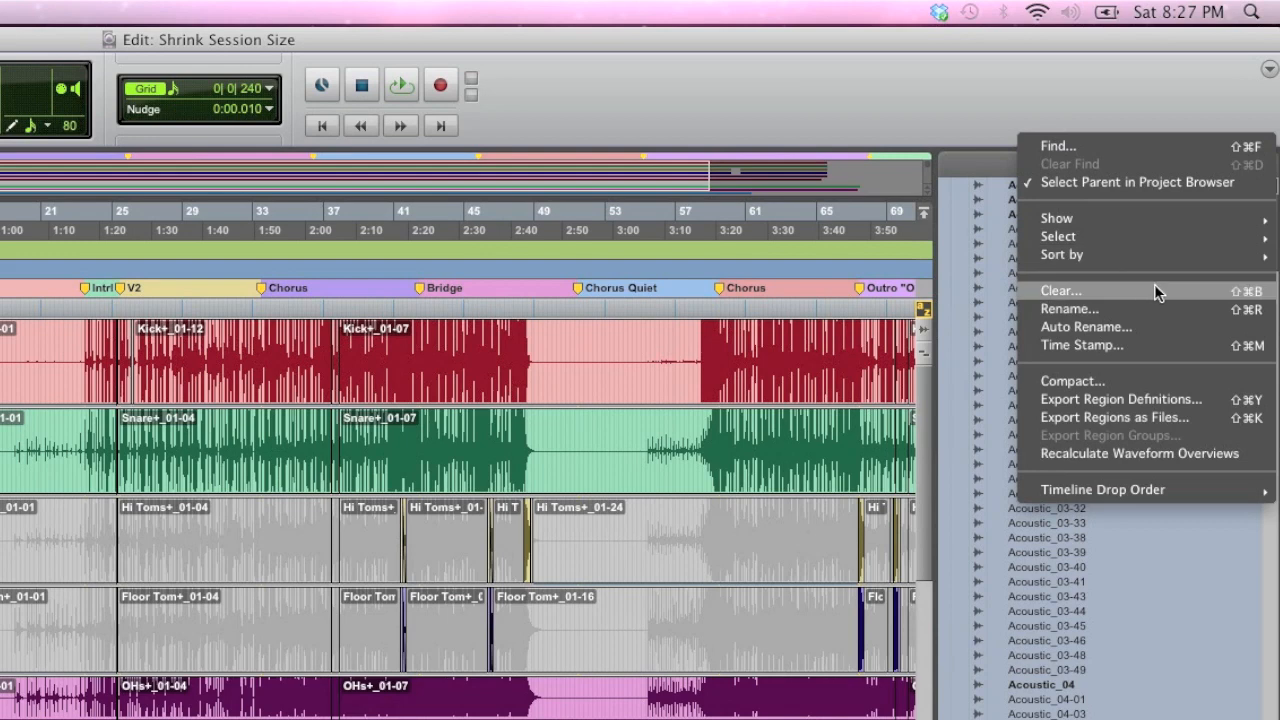
left_click(1060, 291)
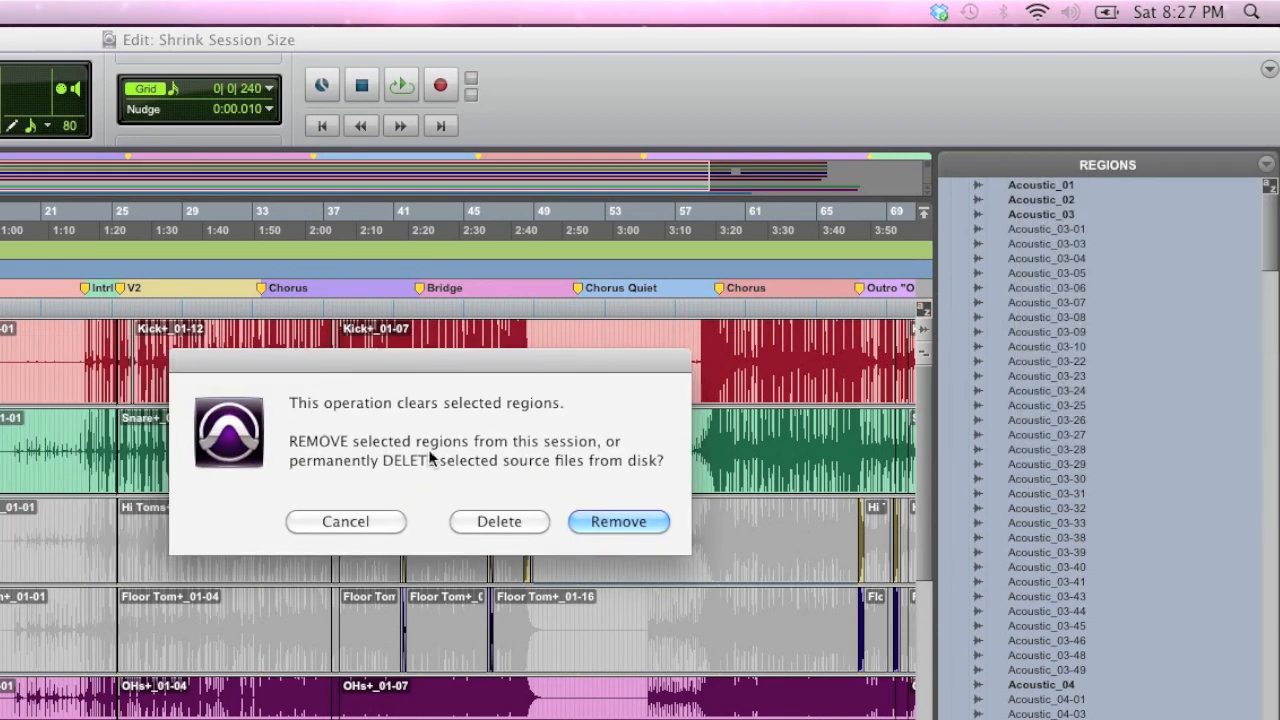
mouse_move(435, 500)
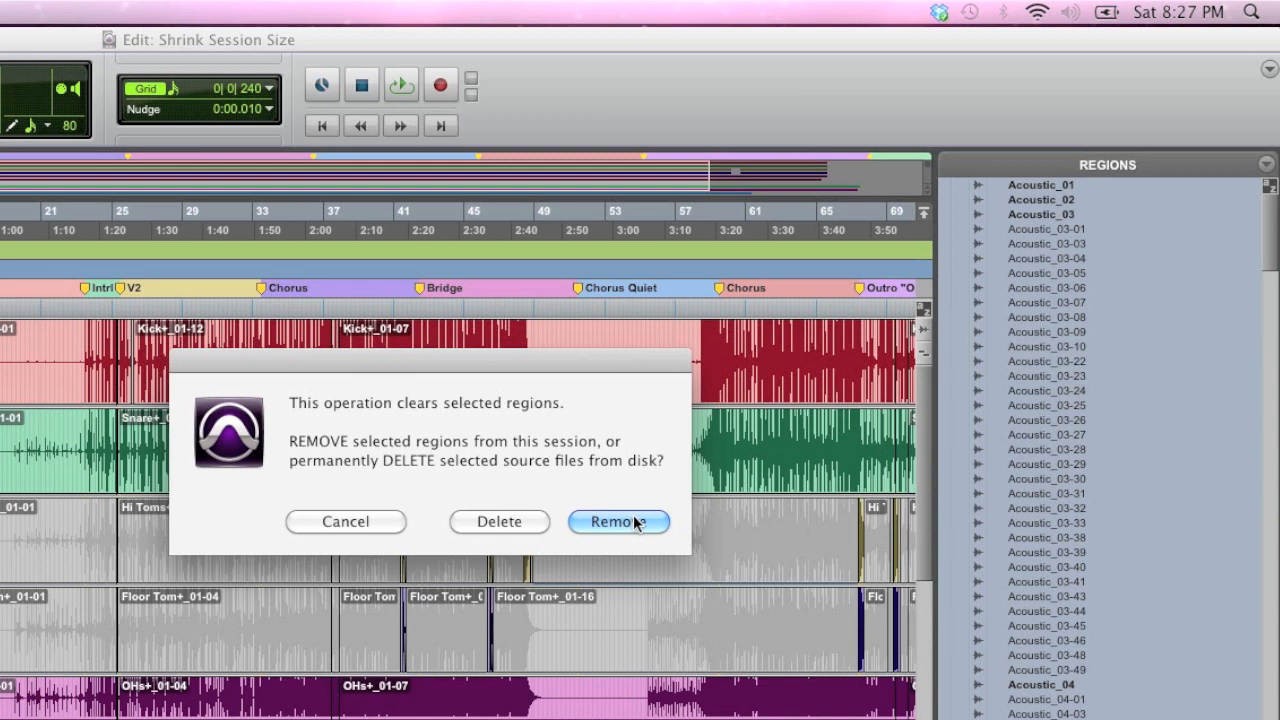
mouse_move(516, 536)
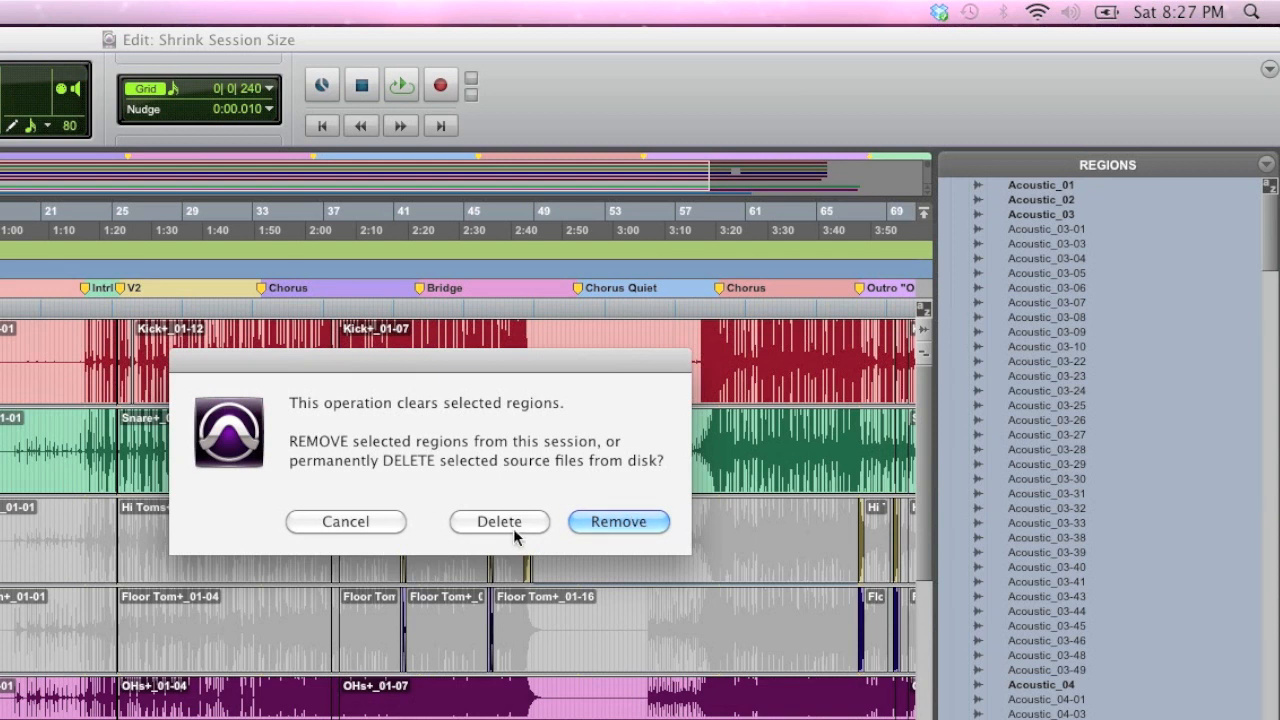
mouse_move(604, 530)
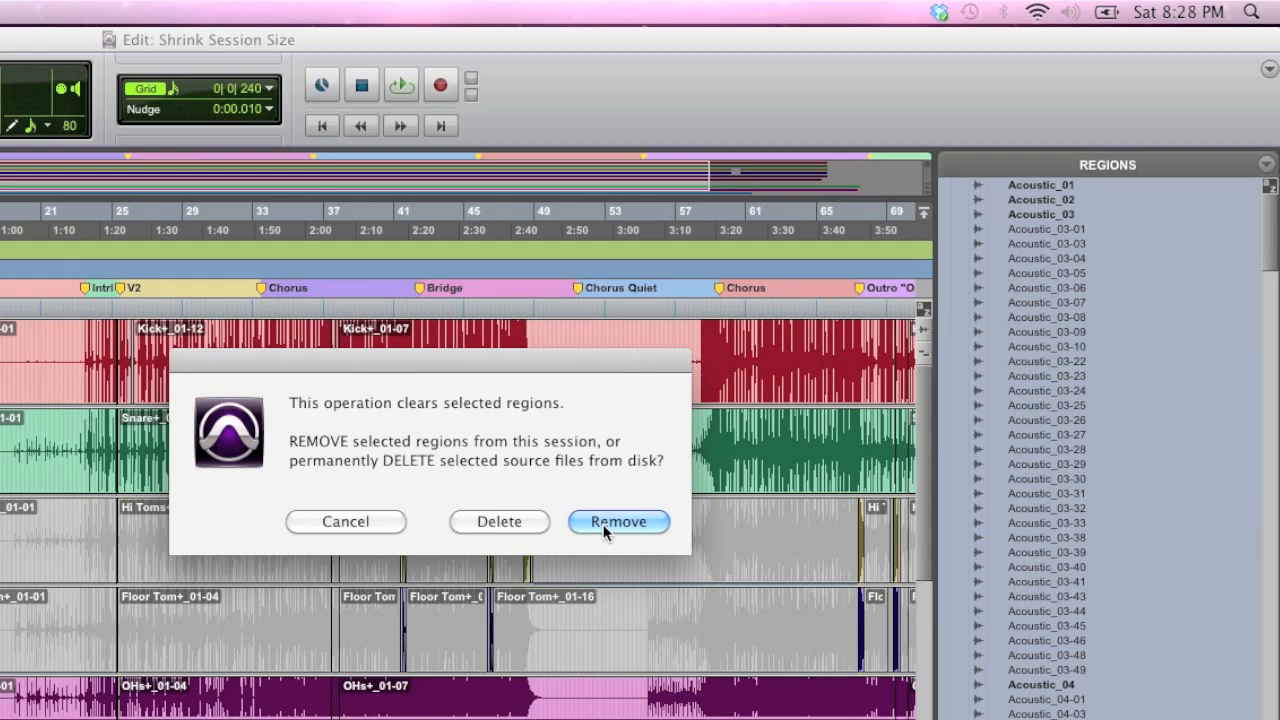
mouse_move(508, 515)
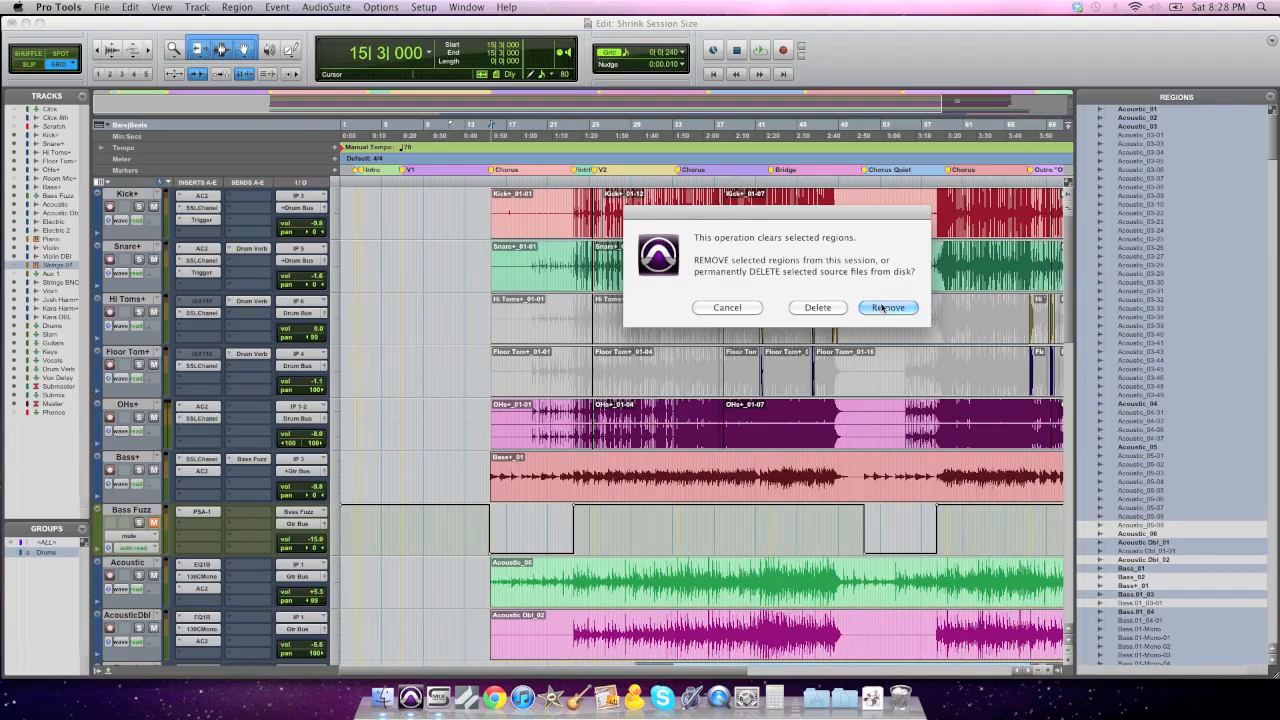
Step: Remove unused regions from the session, then Save Copy In with All Audio Files ticked
left_click(887, 307)
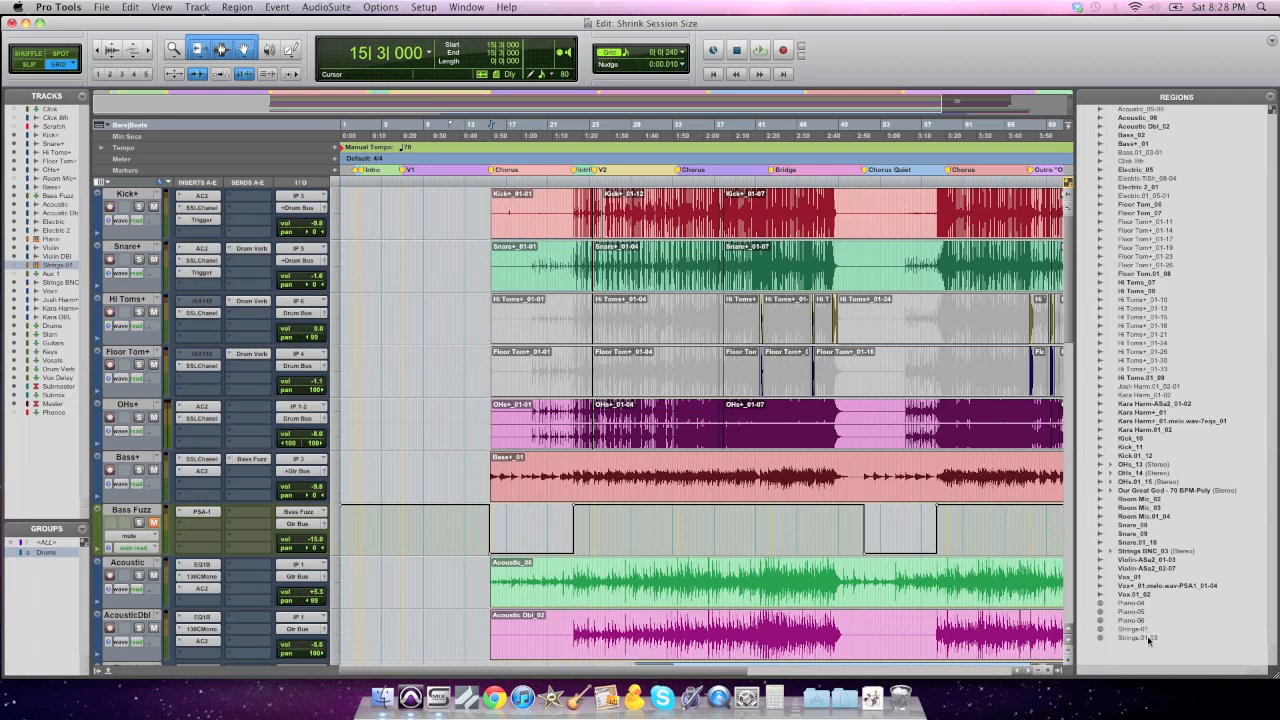
mouse_move(1224, 314)
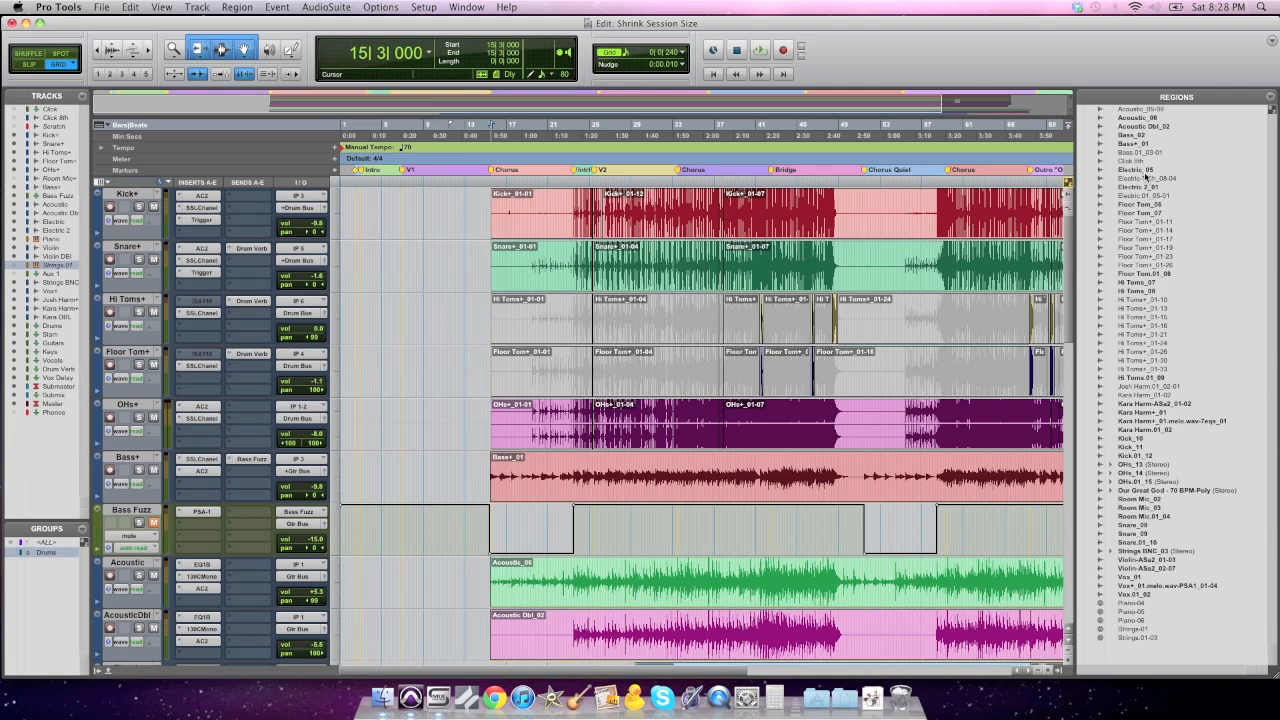
left_click(1140, 188)
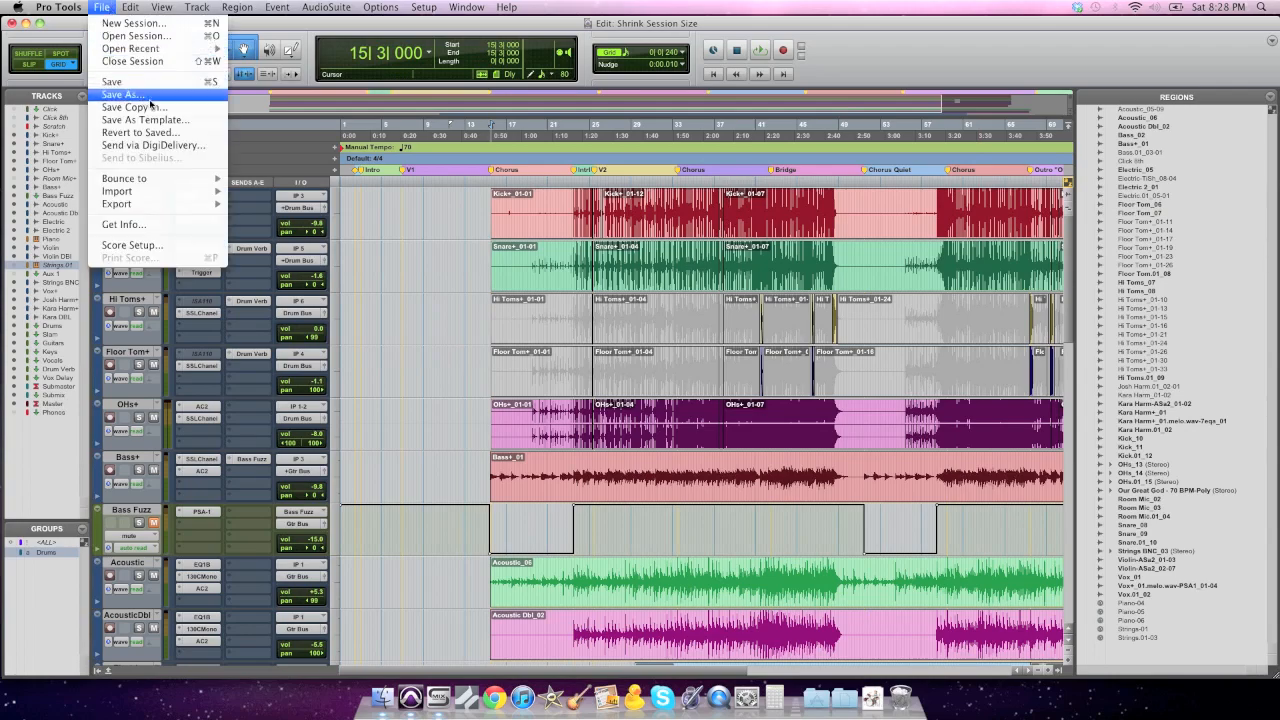
left_click(133, 107)
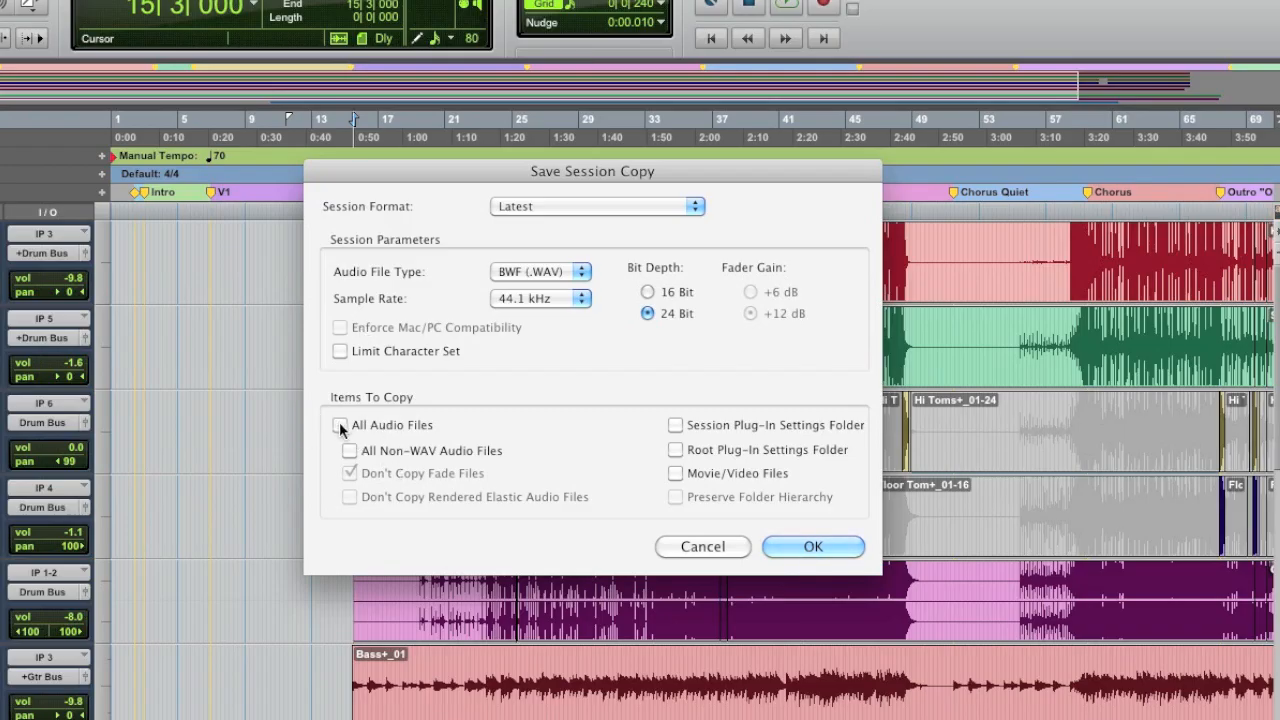
left_click(340, 424)
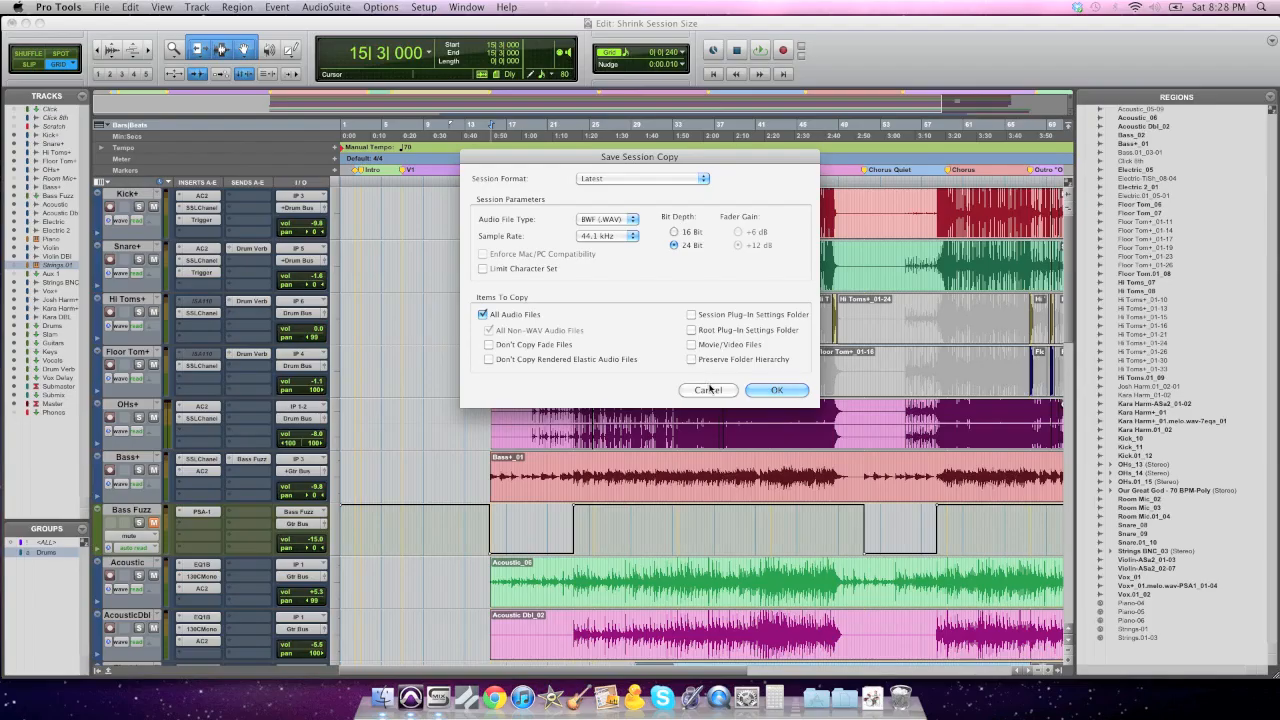